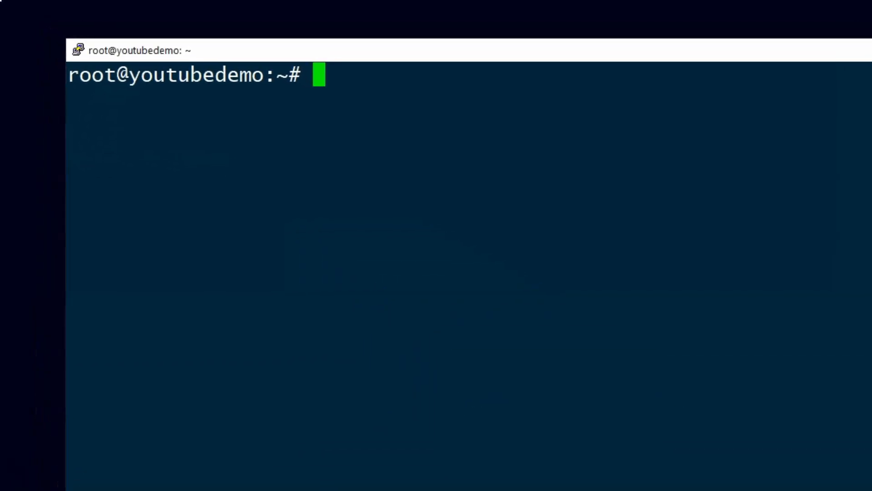
Run apt-get install nginx mysql-server and confirm with y
type("apt-get install nginx mysql-server")
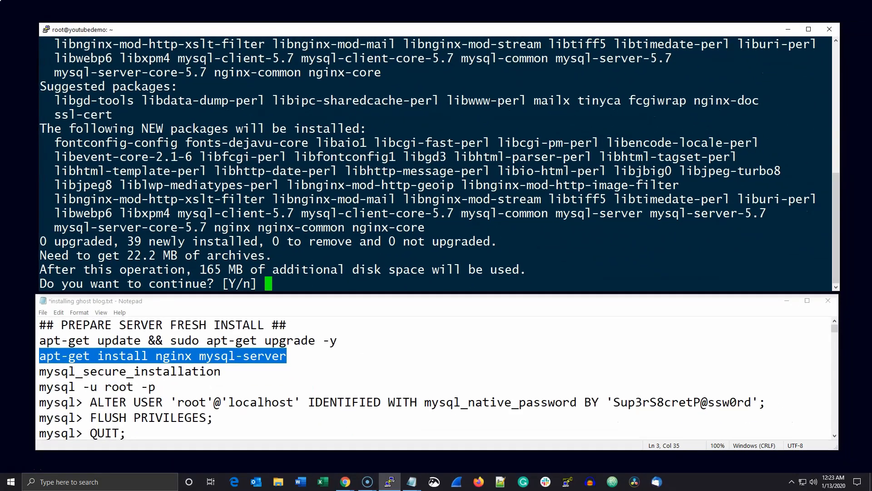
type("y")
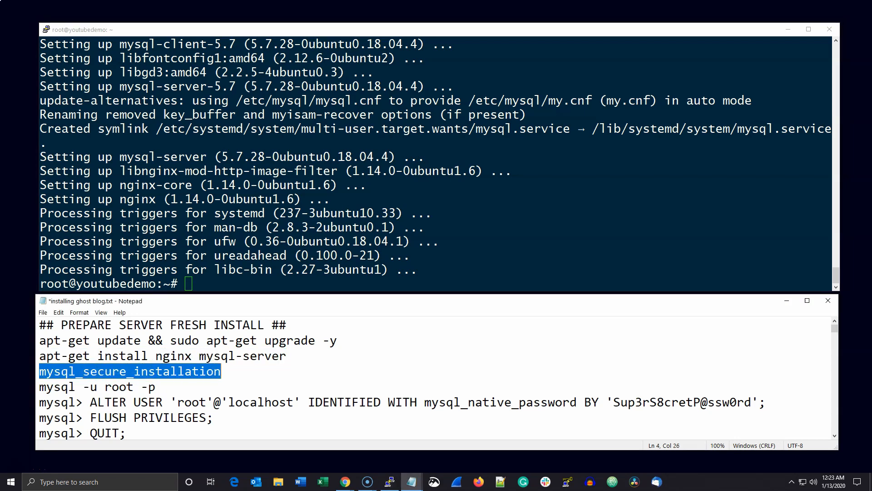
Run mysql_secure_installation, set the root password and answer y to the security prompts
right_click(128, 371)
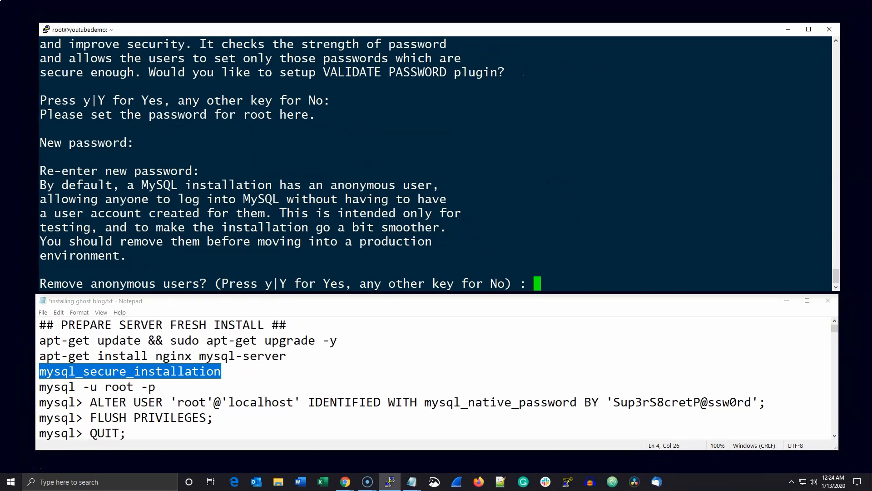
type("y")
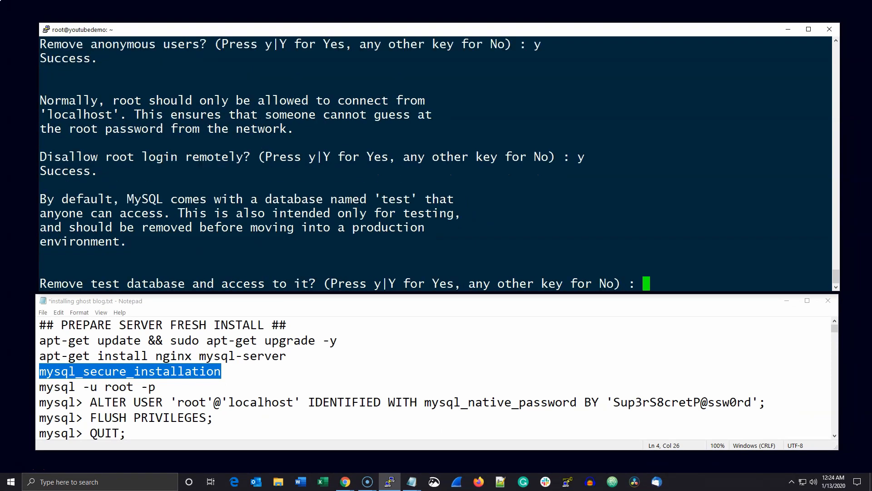
type("y")
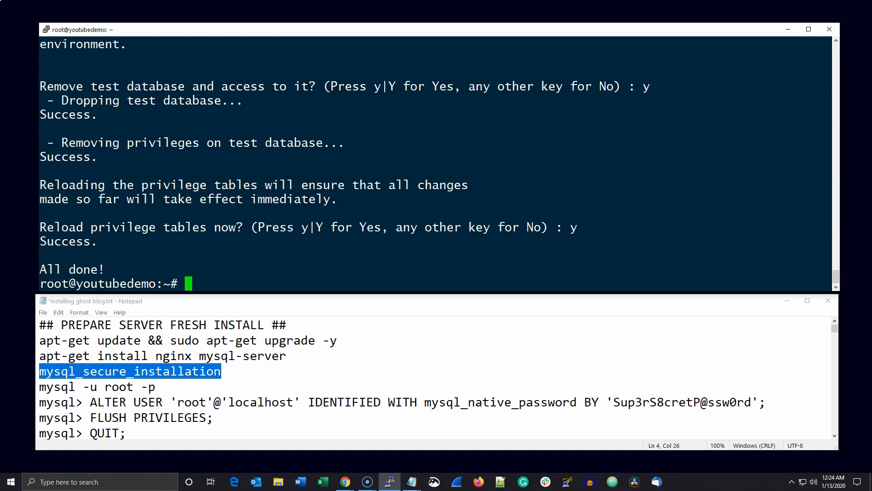
Log into MySQL as root with mysql -u root -p and apply the native-password ALTER USER change
type("mysq")
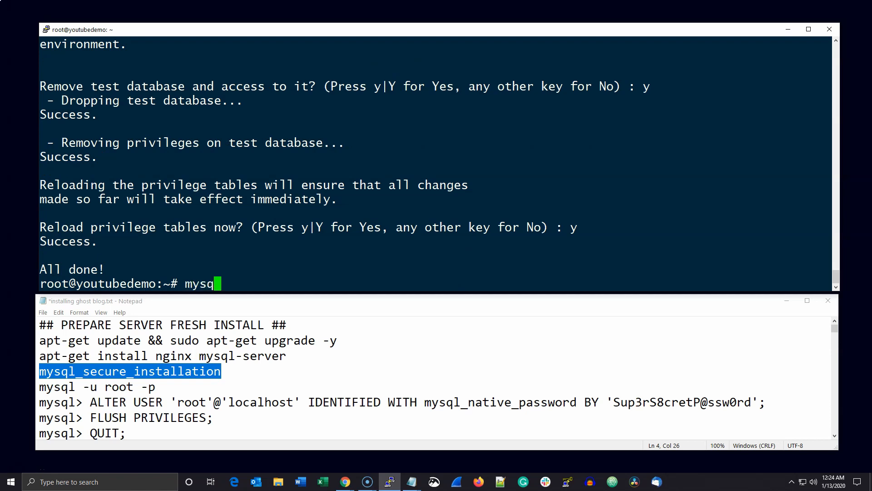
type("-u")
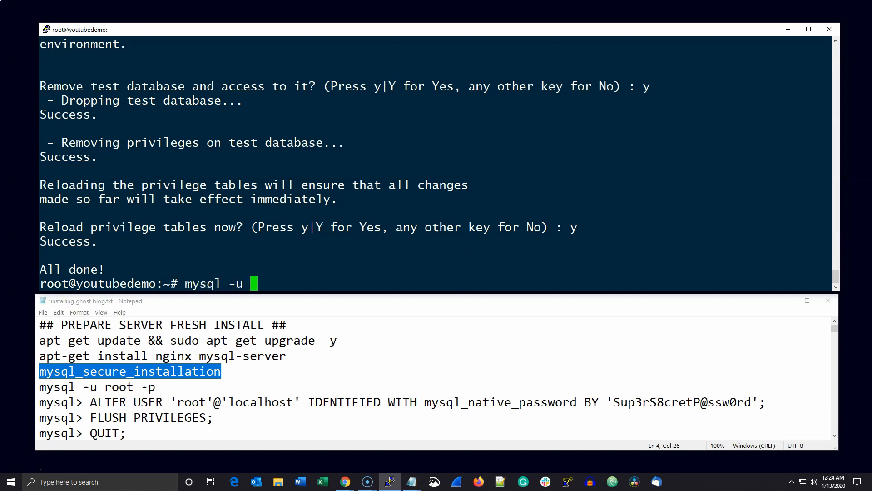
type("root")
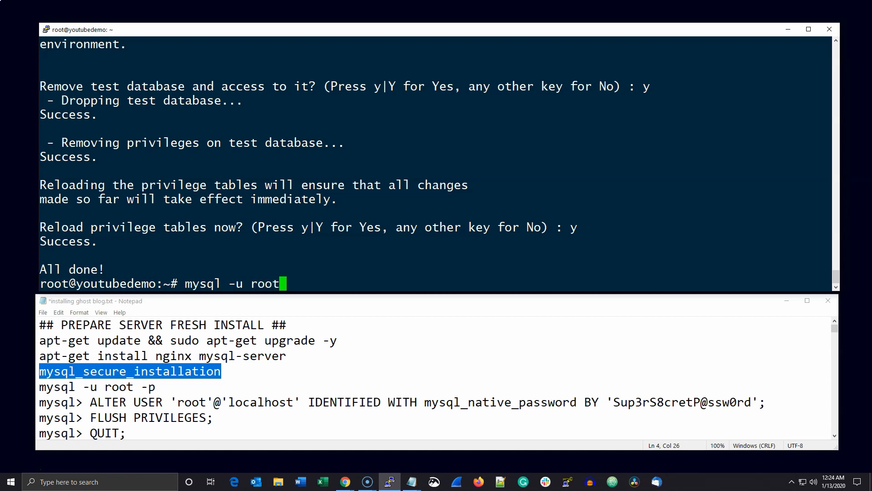
type("-p")
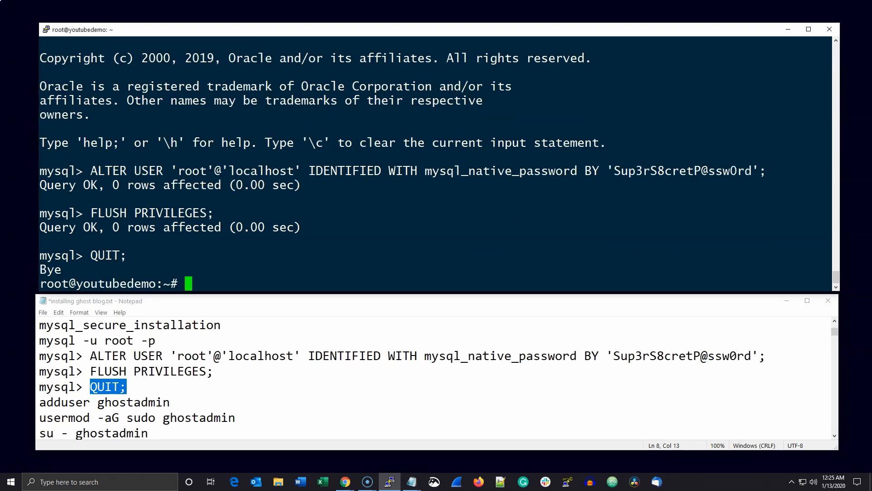
type("mysql -u root -p")
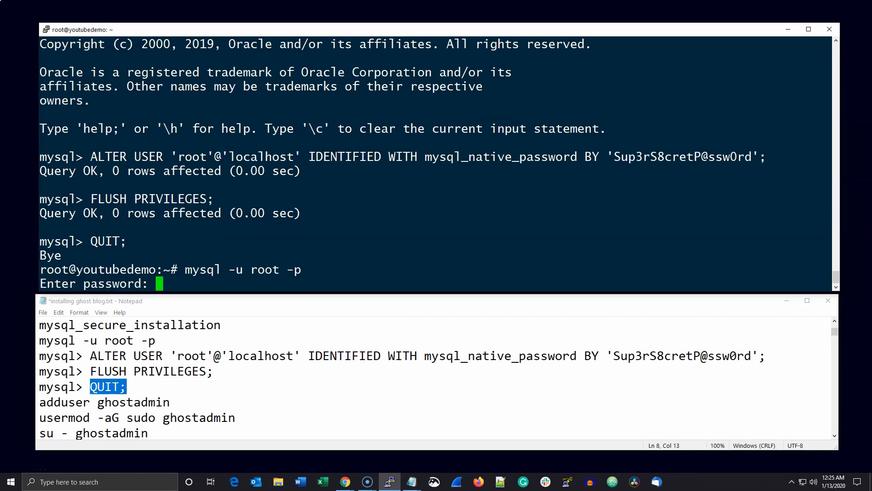
double_click(681, 157)
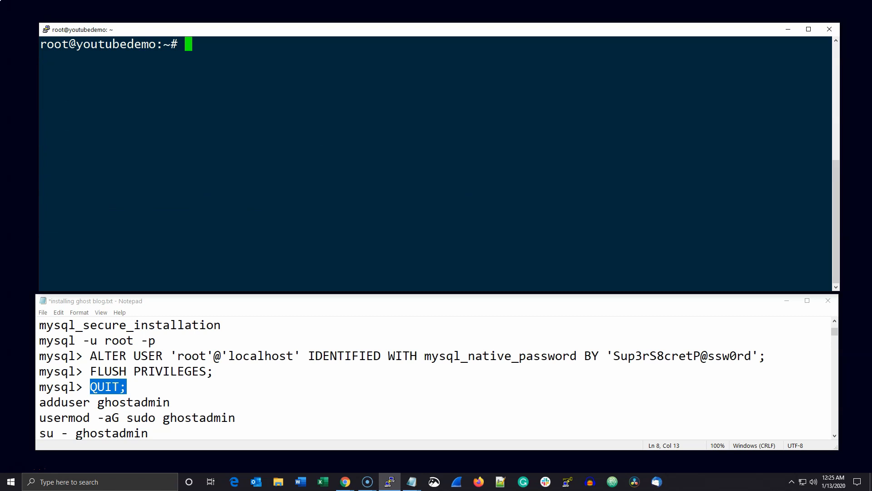
Run adduser ghostadmin, set its password, accept the default details and confirm with y
scroll("down", 3)
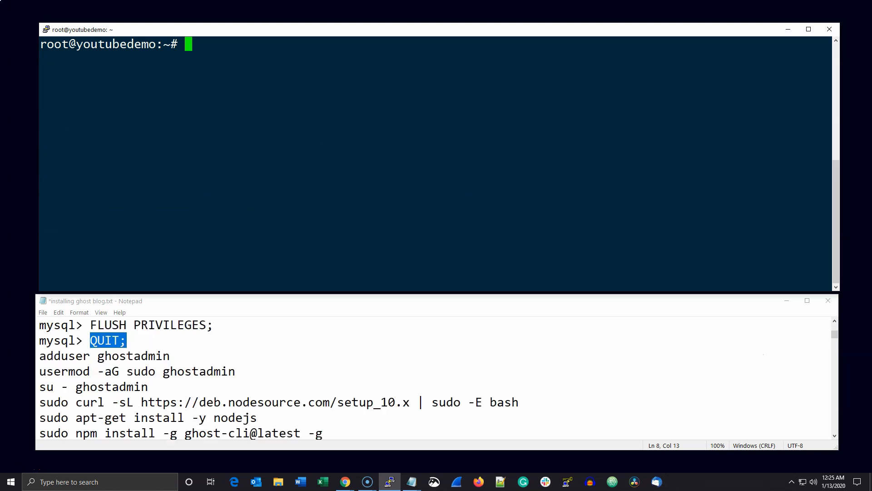
right_click(103, 356)
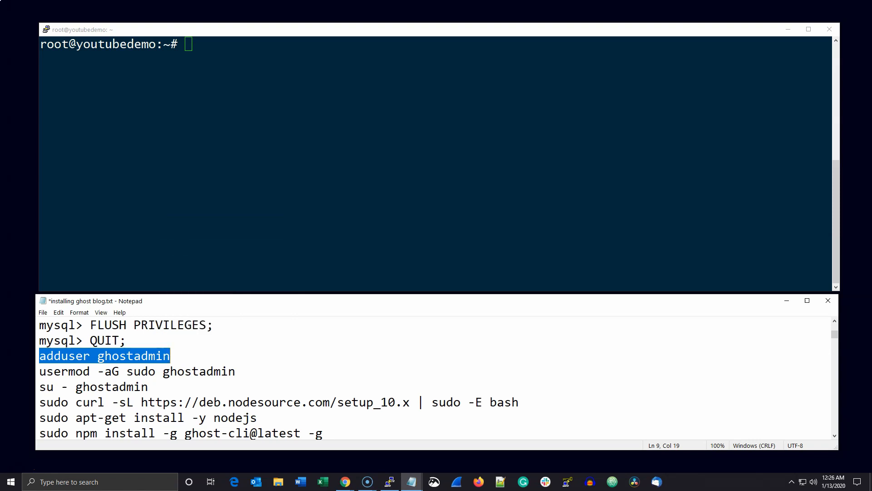
type("adduser ghostadmin")
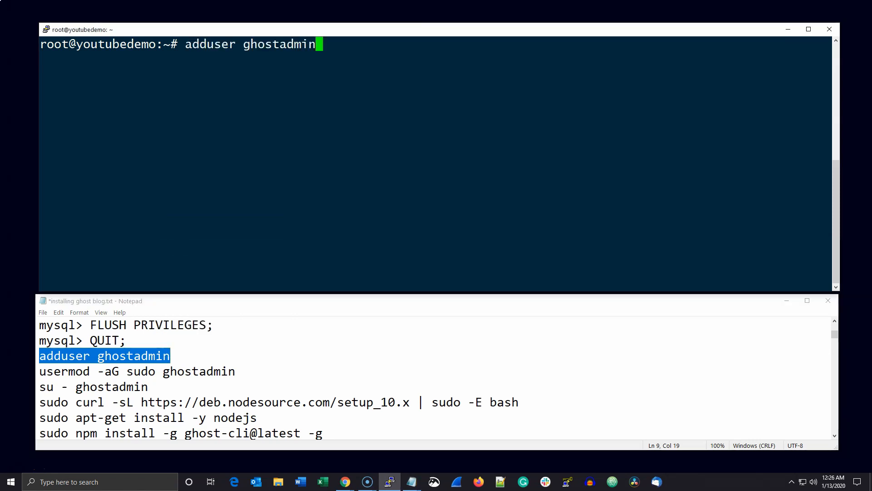
key("enter")
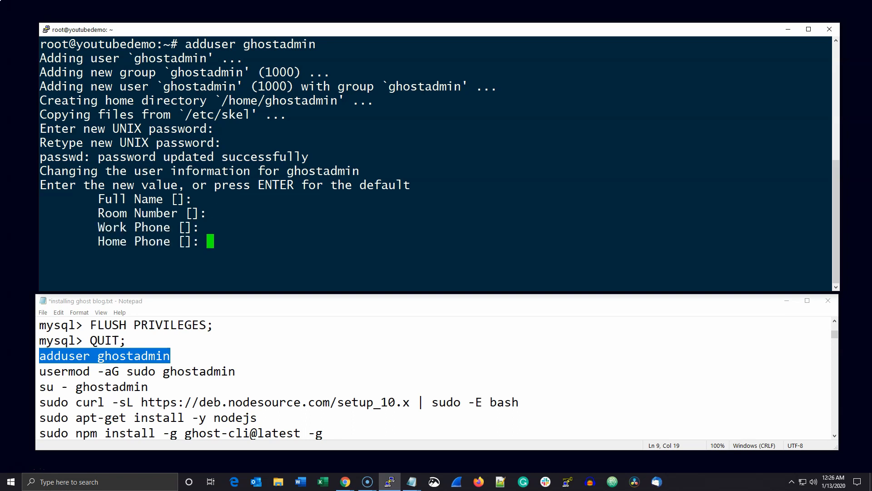
key("enter")
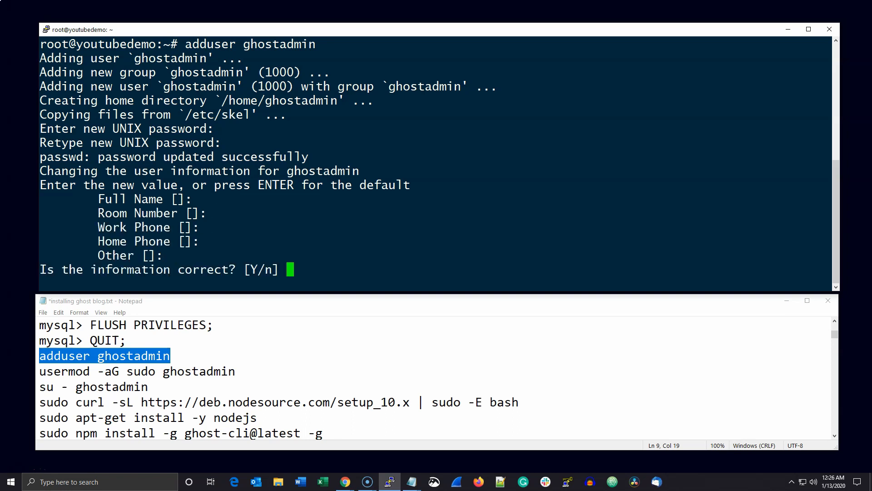
type("y")
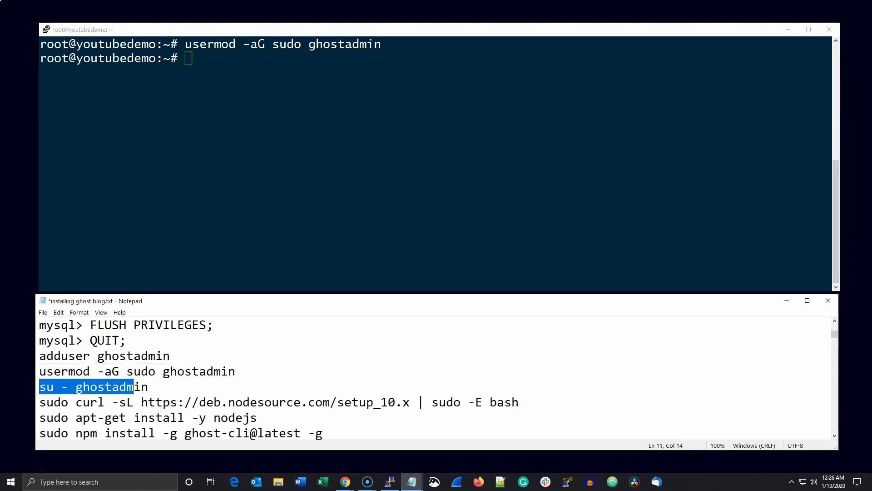
Switch to ghostadmin with su and run the curl NodeSource setup_10.x script
right_click(93, 387)
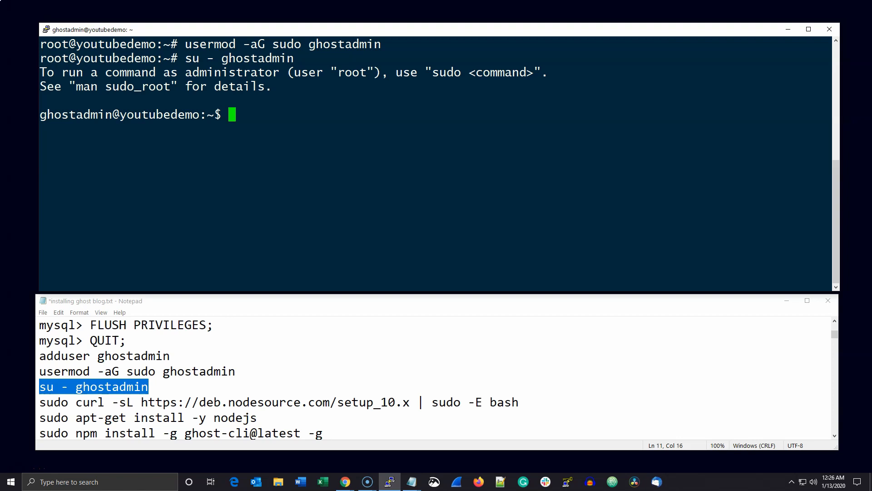
right_click(278, 402)
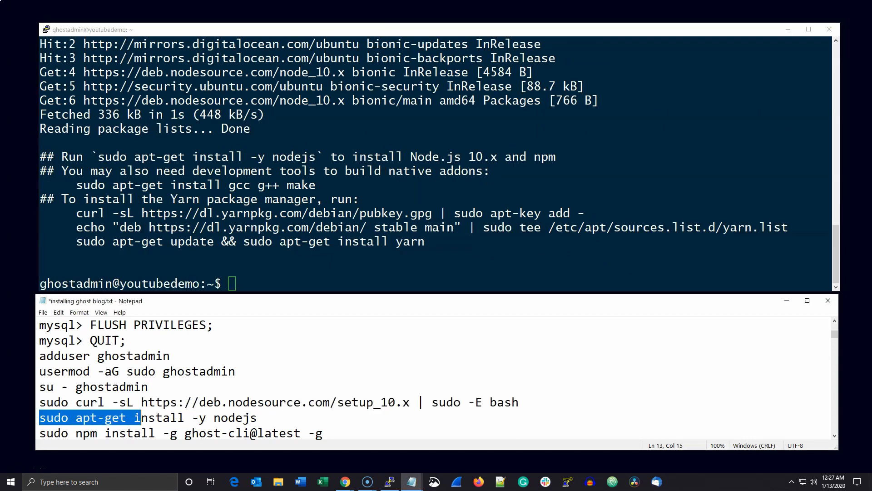
Run sudo apt-get install -y nodejs to install Node.js 10.x
right_click(147, 418)
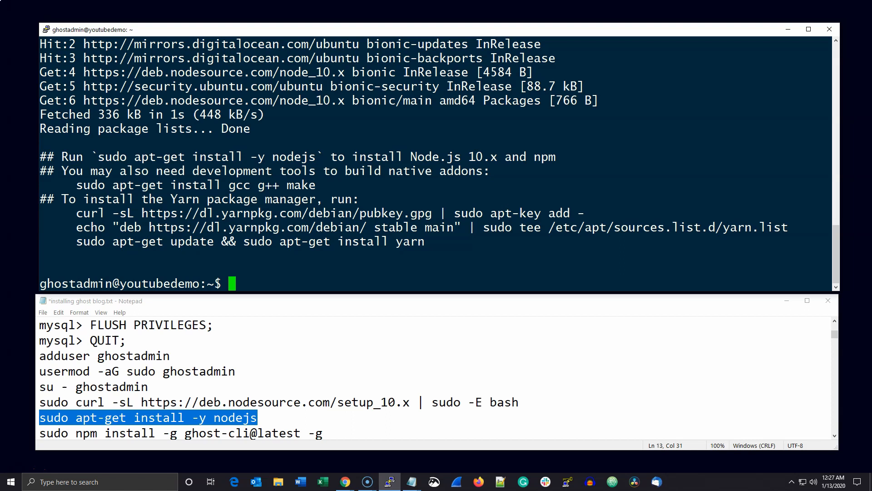
type("sudo apt-get install -y nodejs")
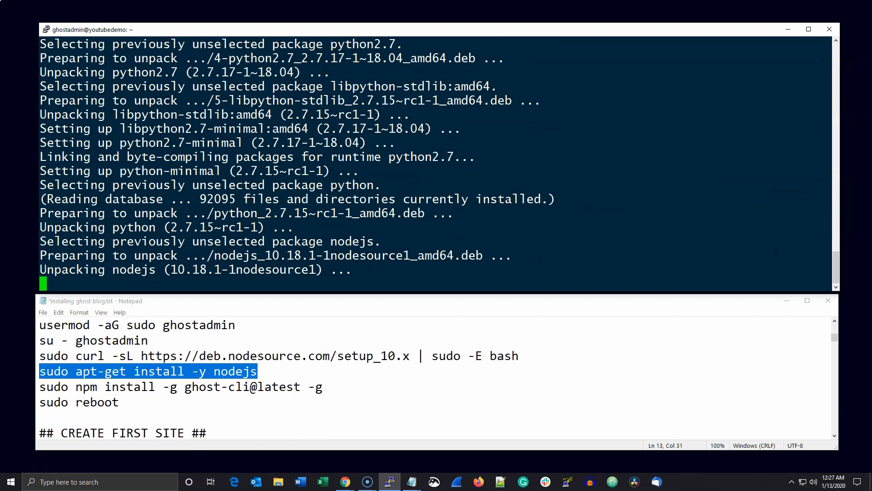
scroll("down", 3)
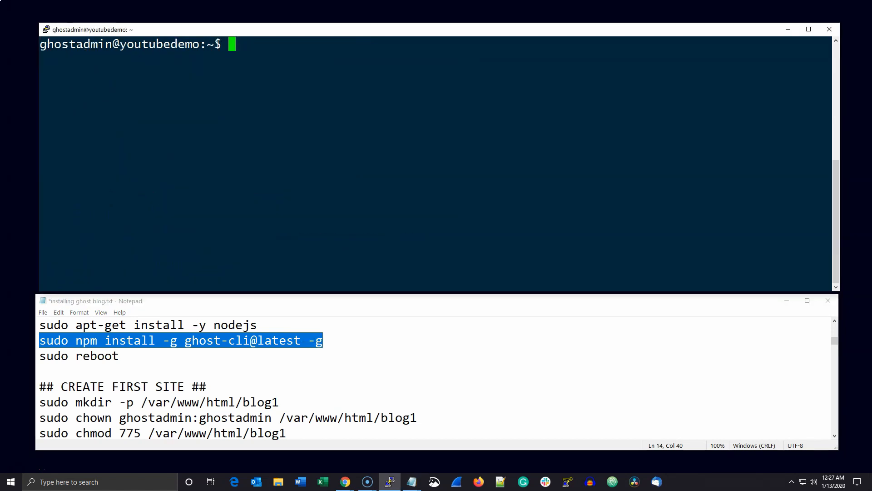
Run sudo npm install -g ghost-cli@latest to install Ghost-CLI 1.13.1 globally
type("sudo npm install -g ghost-cli@latest -g")
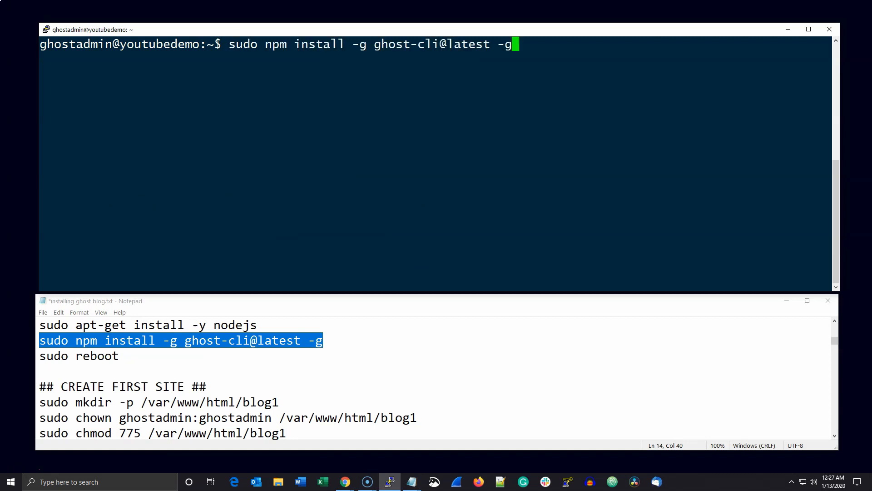
key("enter")
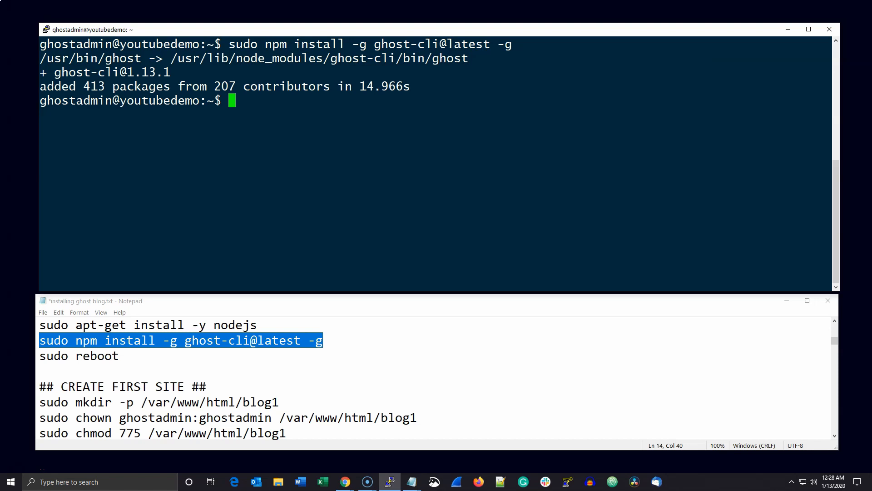
Copy sudo reboot from the notes, run it, dismiss the lost-connection error and reconnect as root
right_click(78, 356)
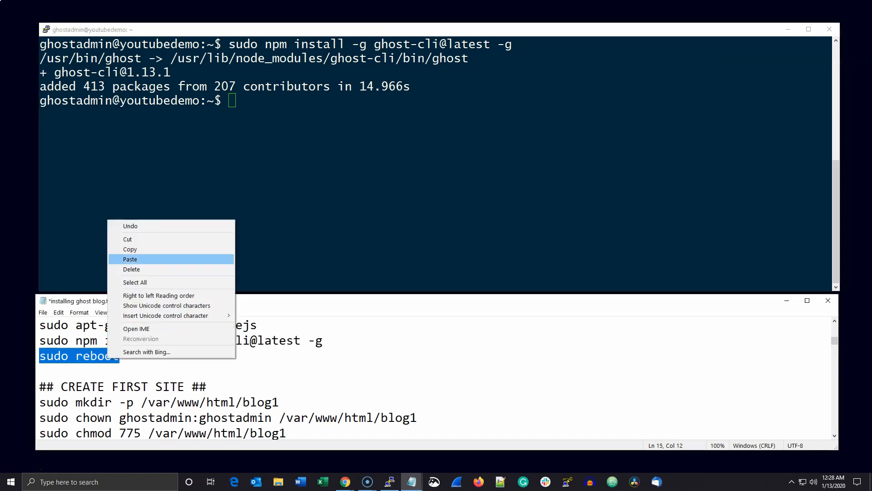
left_click(130, 259)
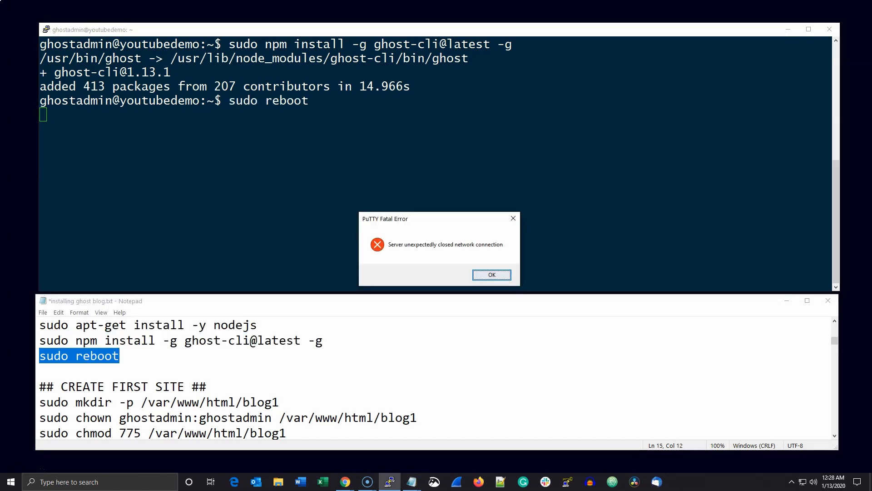
left_click(491, 274)
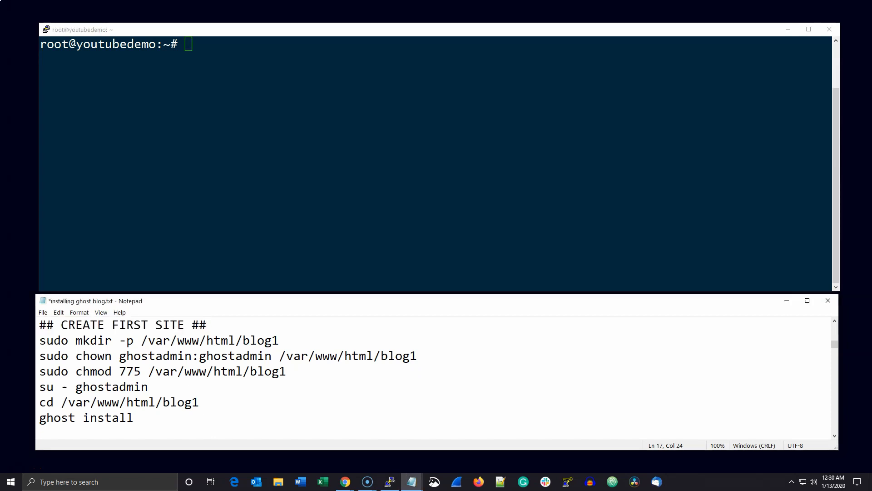
left_click(249, 340)
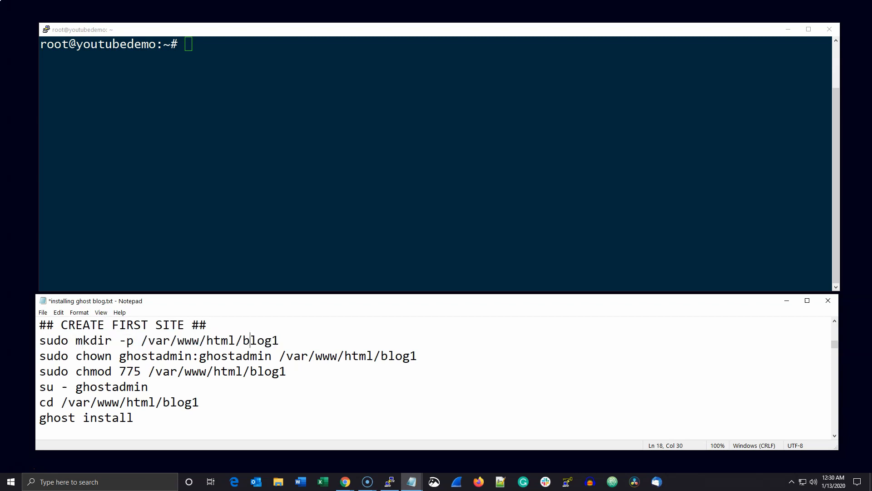
Paste the mkdir, chown and chmod 775 commands for /var/www/html/blog1 from the notes
left_click_drag(75, 340, 249, 340)
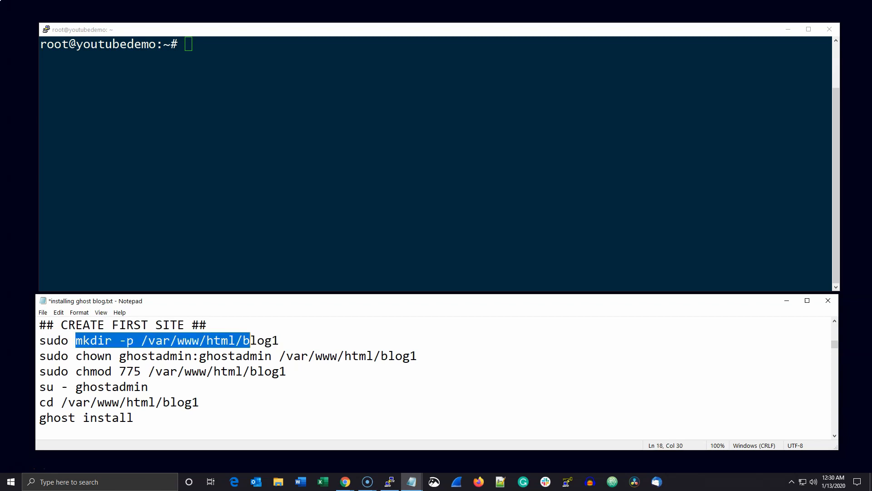
right_click(251, 340)
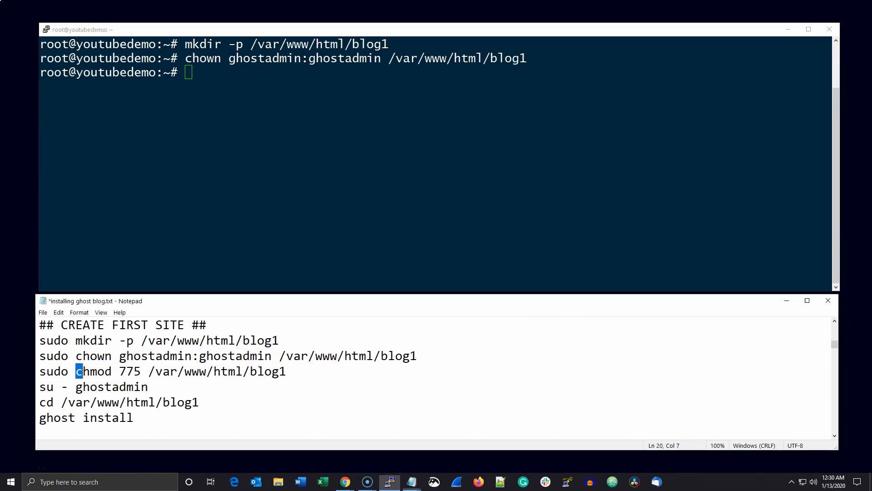
right_click(181, 371)
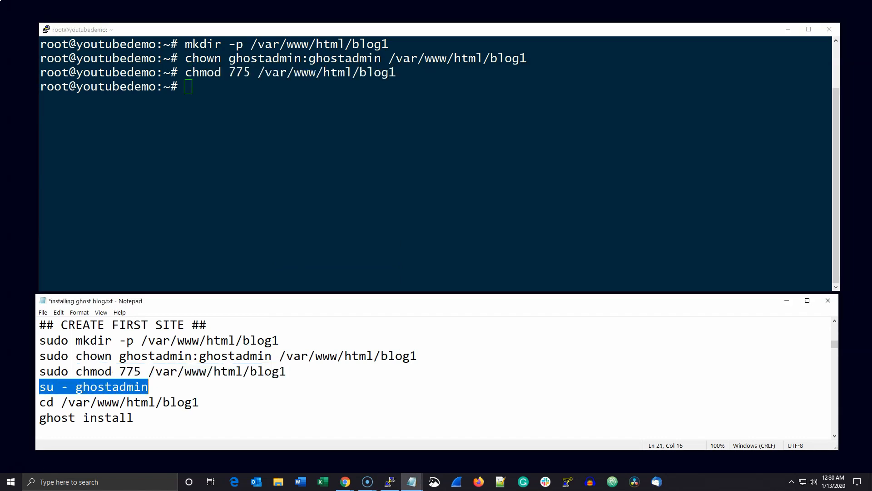
Switch to ghostadmin, cd into /var/www/html/blog1 and run ghost install, which downloads Ghost v3.2.0
right_click(93, 386)
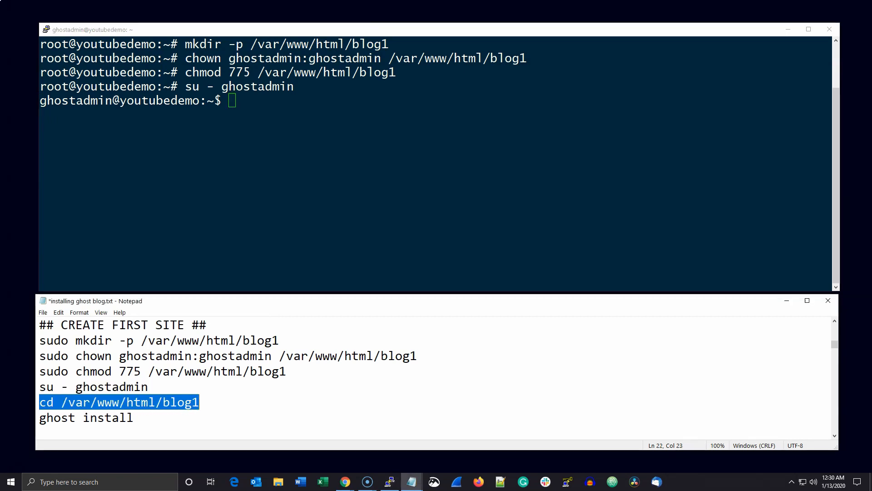
right_click(118, 402)
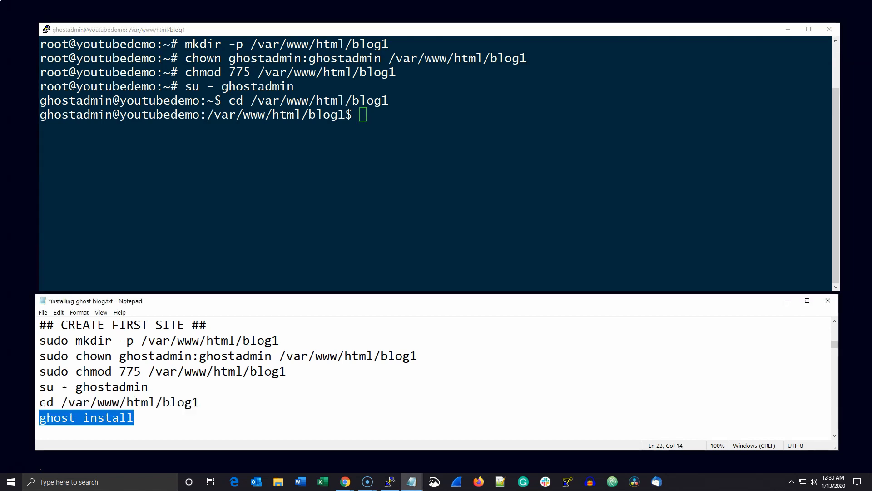
right_click(86, 417)
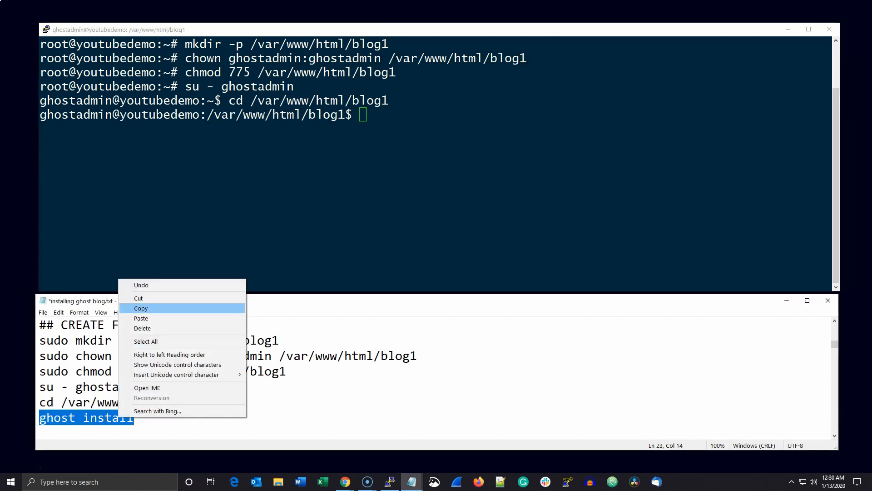
left_click(142, 308)
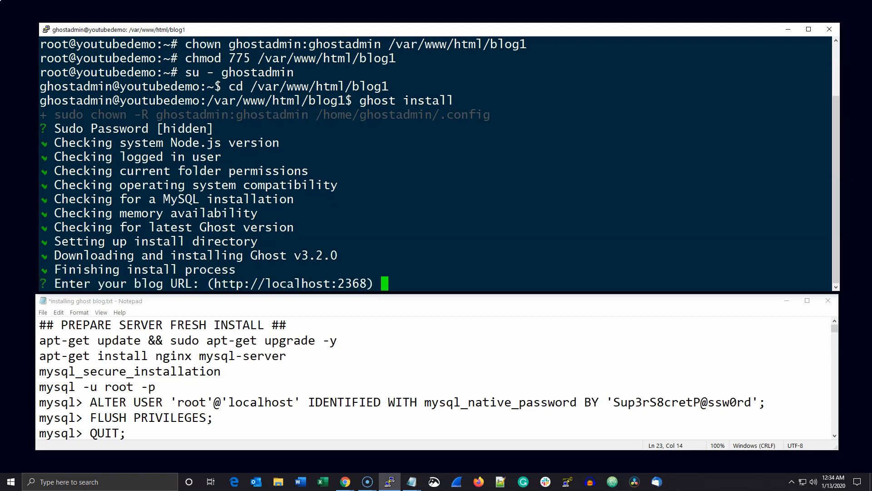
type("https:")
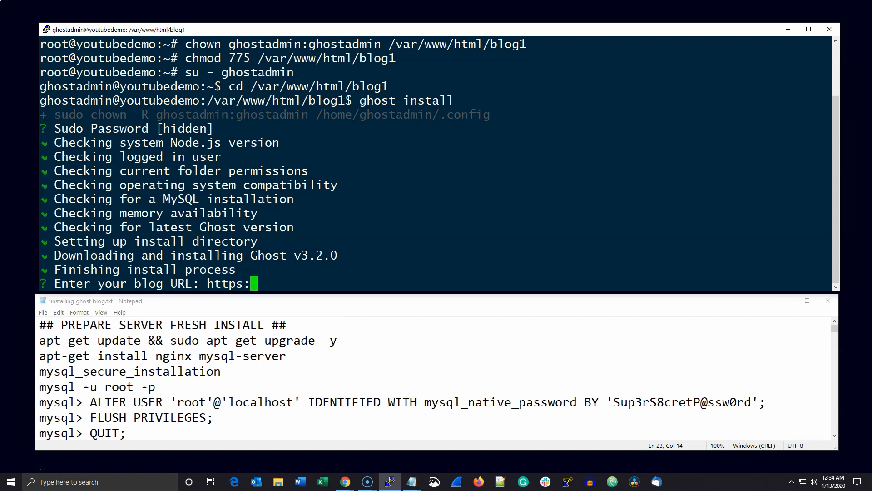
type("//youtubed")
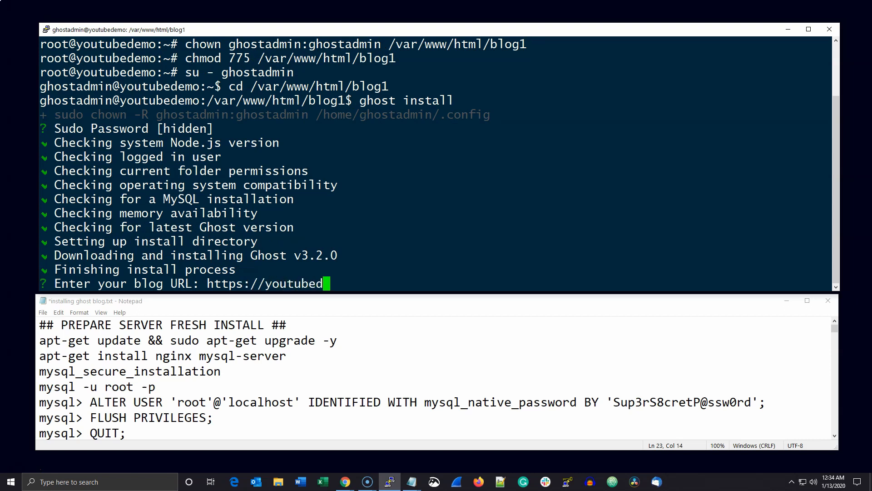
type(".devop")
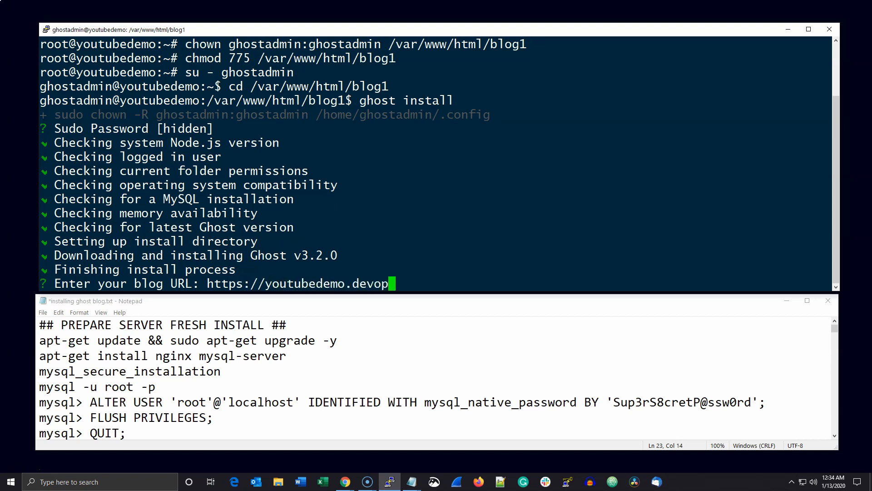
type("s10.com")
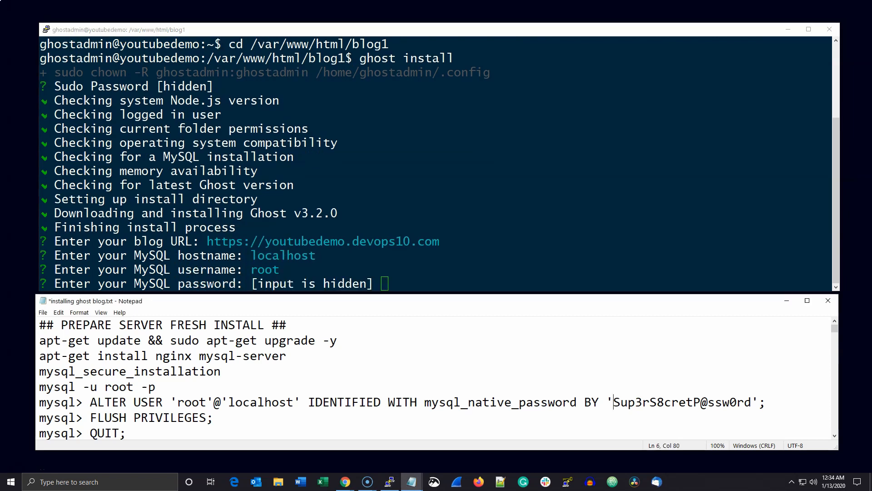
Supply the MySQL root password from the notes and name the database youtubedemo_prod
left_click_drag(612, 402, 751, 401)
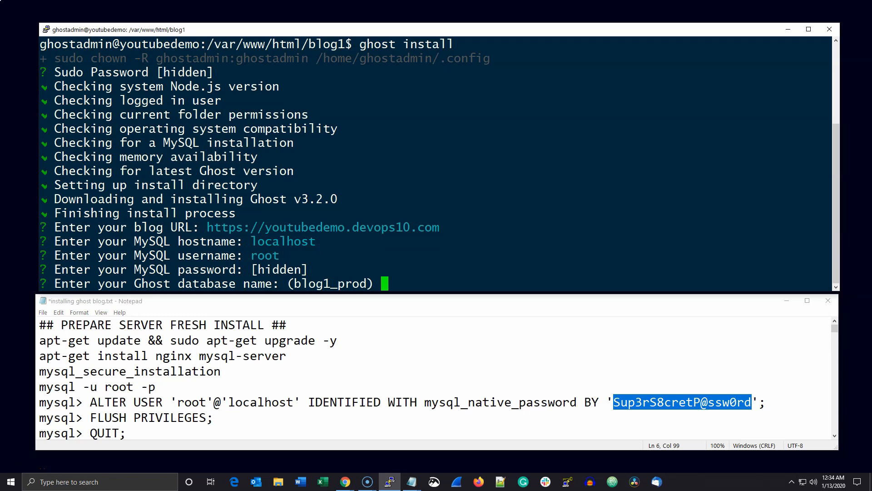
type("you")
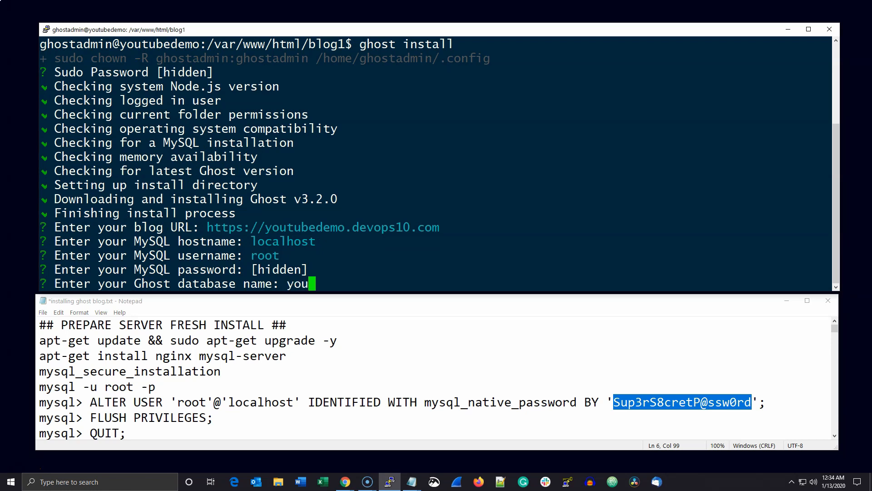
type("tubedemo_")
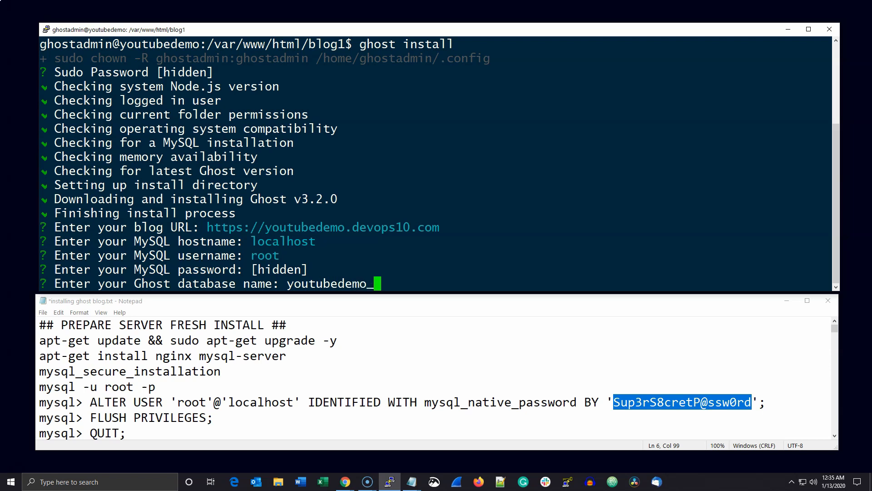
type("prod")
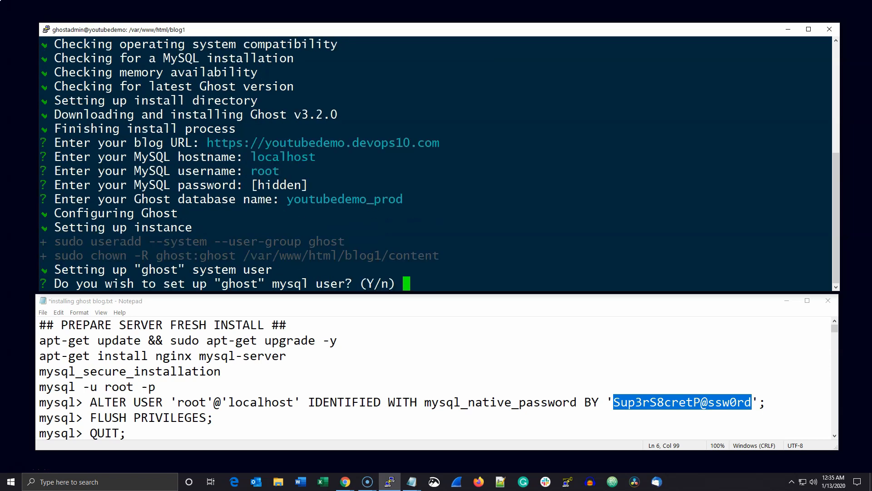
Answer yes to the MySQL user, Nginx, SSL, systemd and start prompts so Ghost finishes installing
type("y")
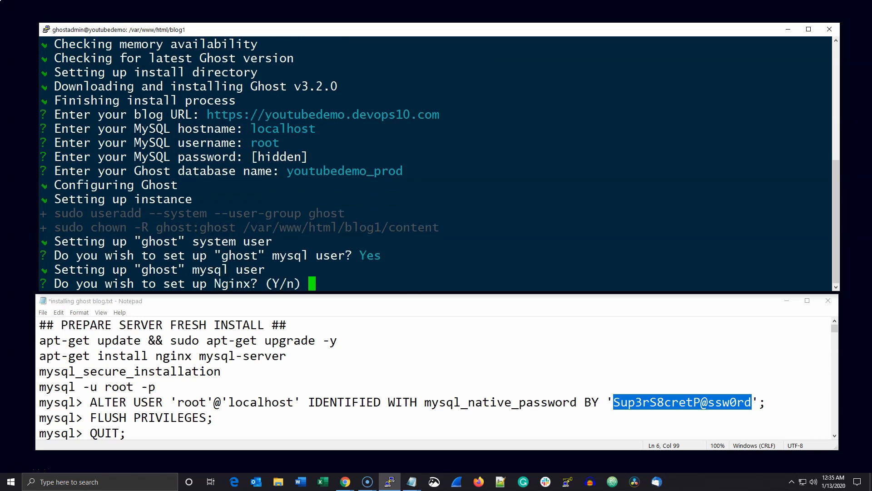
type("y")
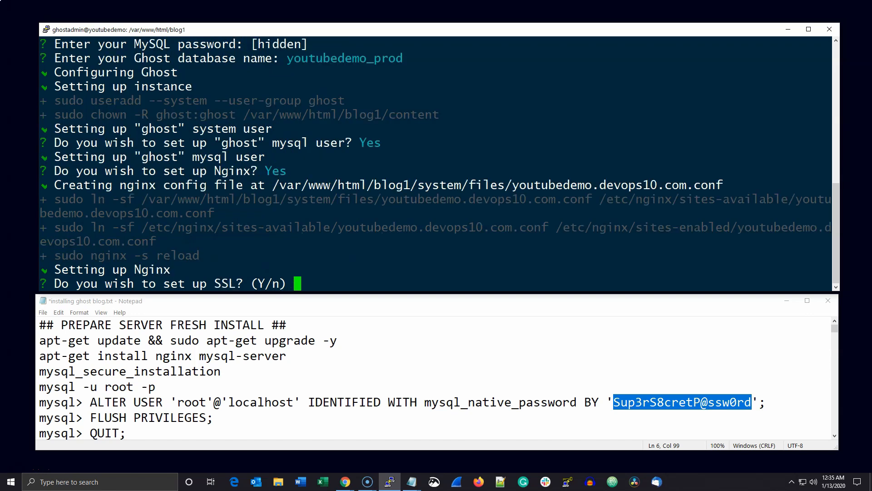
type("you wish to set up Systemd?")
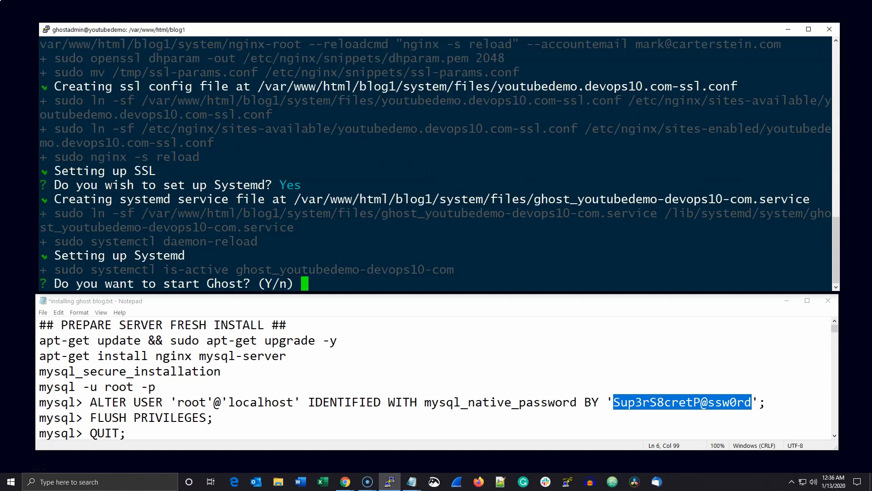
type("Yes")
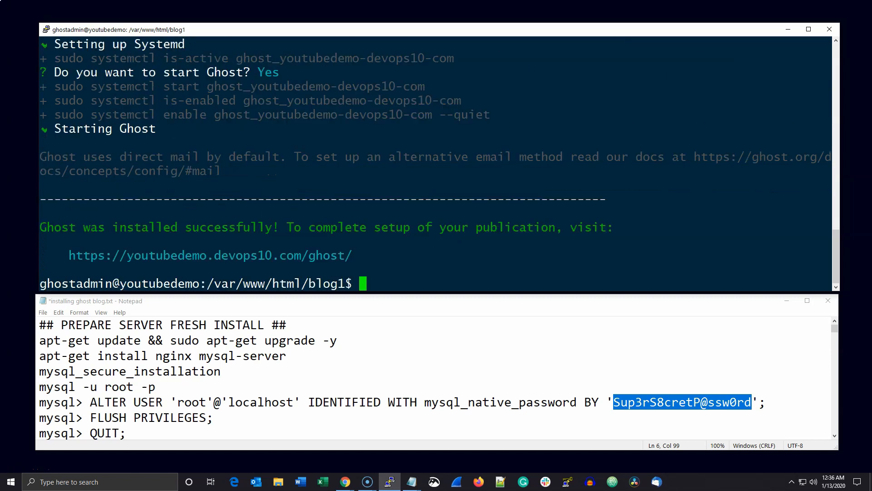
Copy the Ghost setup address from the output and launch a new private Firefox window
left_click_drag(68, 254, 142, 254)
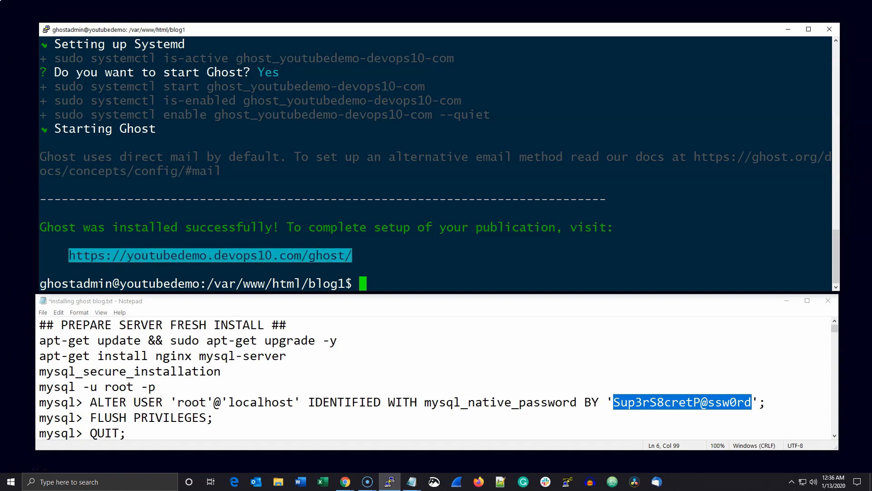
right_click(477, 481)
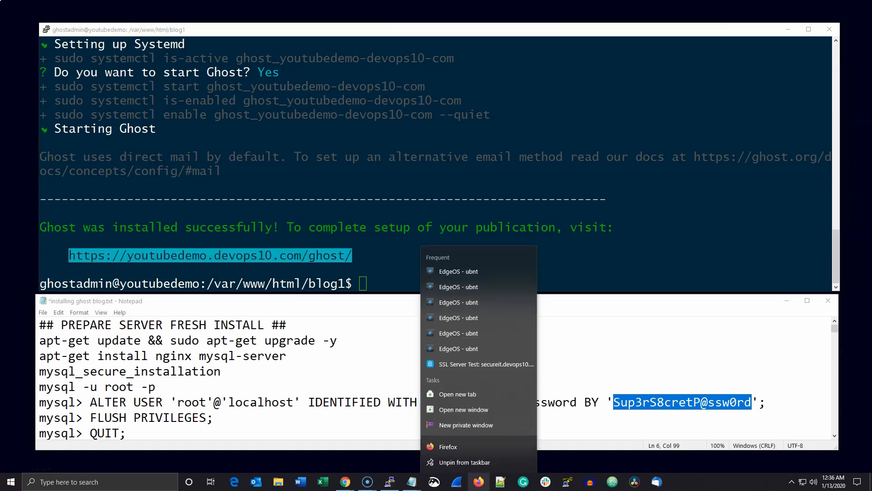
left_click(465, 425)
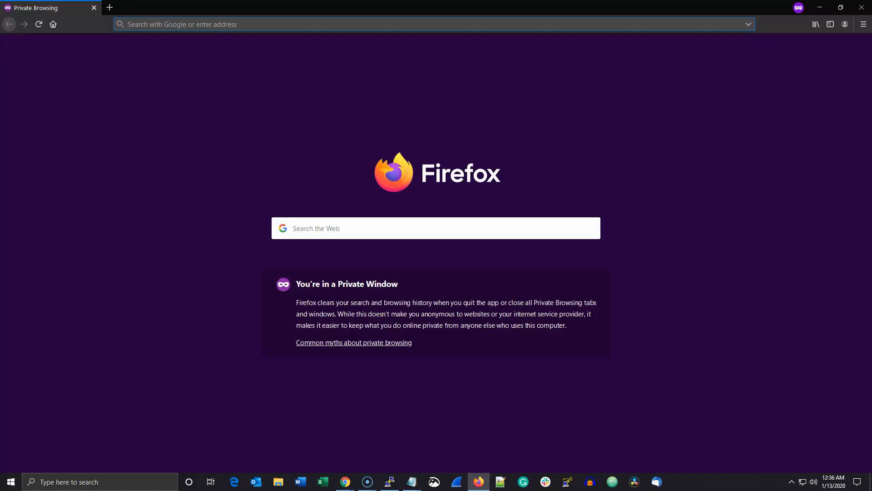
Load the youtubedemo.devops10.com/ghost/ setup page and begin creating the admin account
right_click(181, 23)
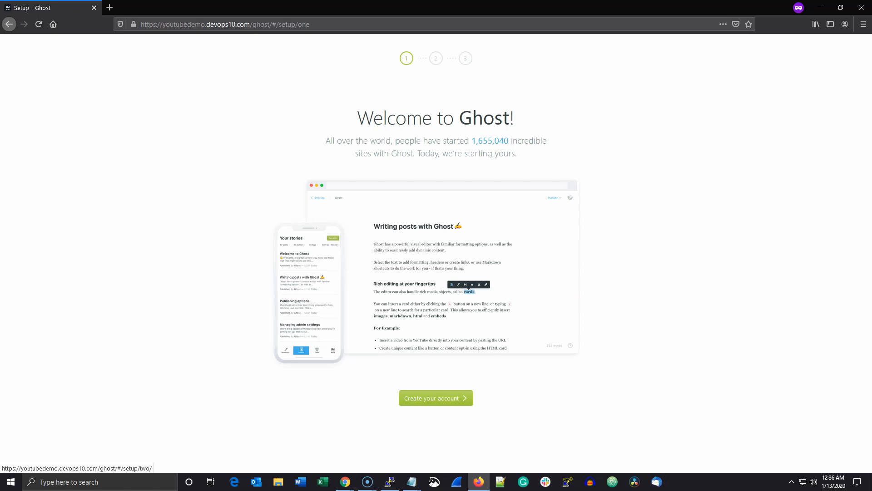
left_click(435, 398)
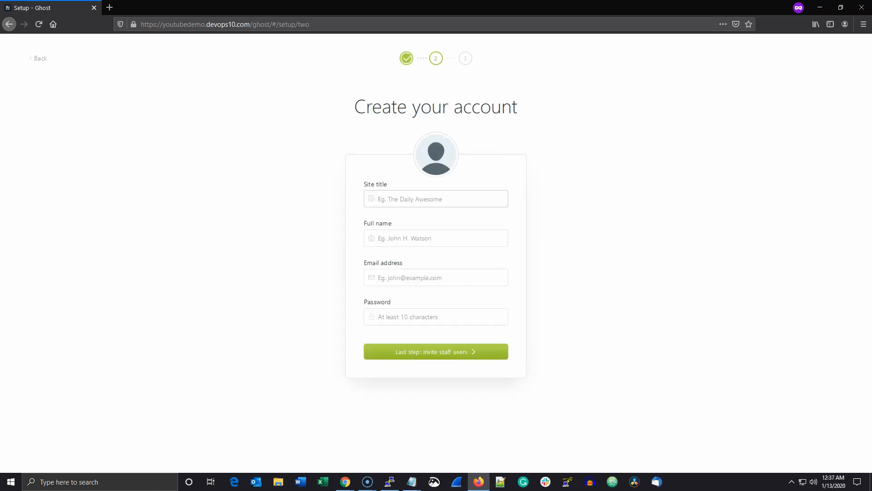
Register the admin account with site title YouTubeDemo and skip staff invites to reach the dashboard
type("YouTubeDe")
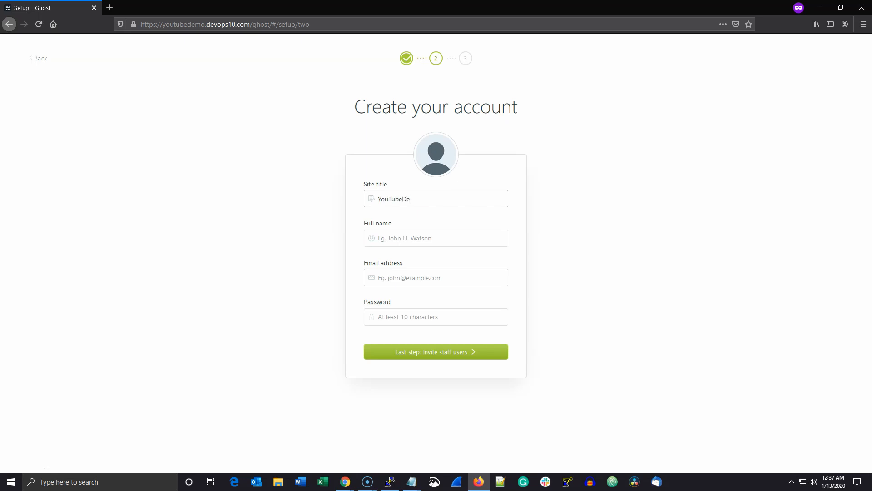
type("mo")
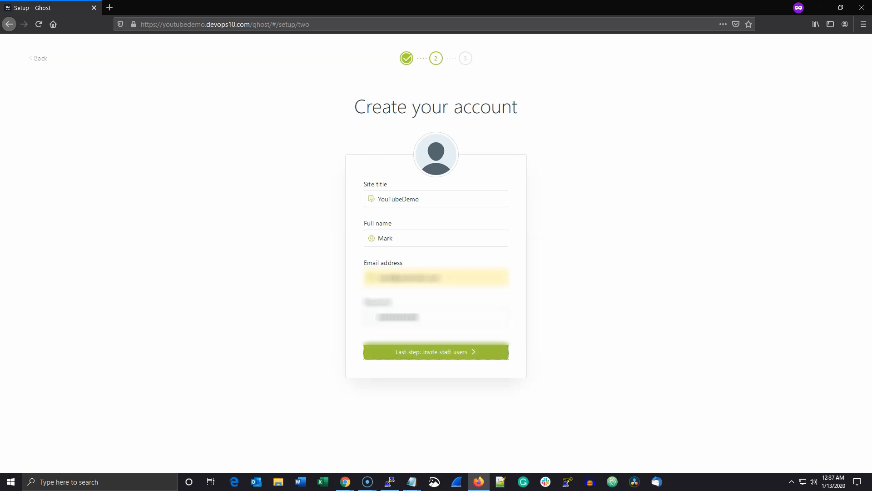
left_click(435, 351)
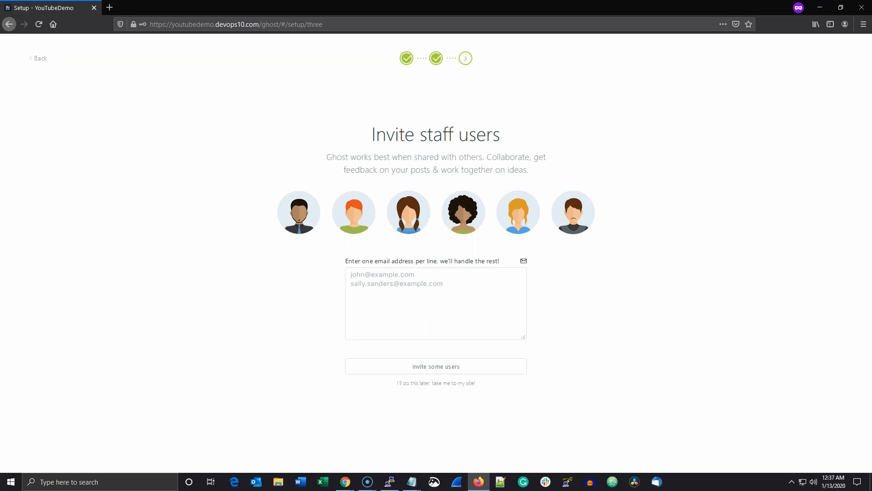
left_click(436, 383)
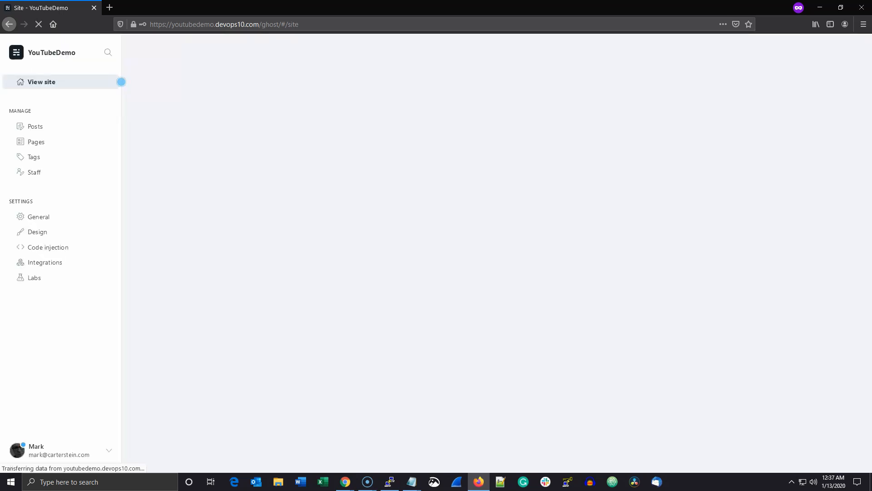